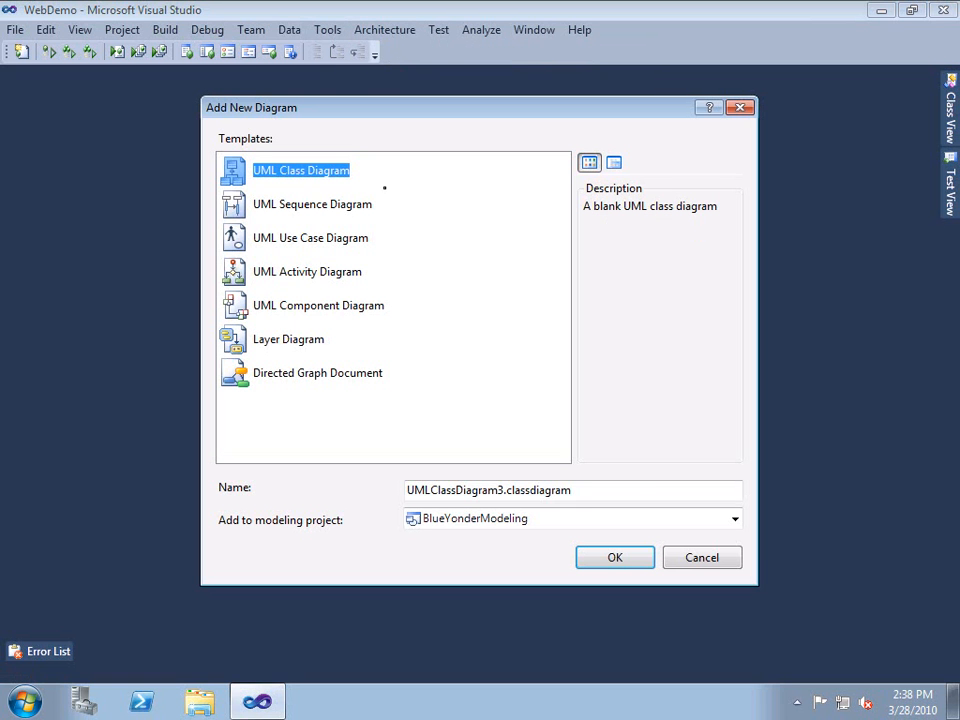
# Step: Create the blank UML Component Diagram BlueYonderComponents in the BlueYonderModeling project
pyautogui.click(318, 304)
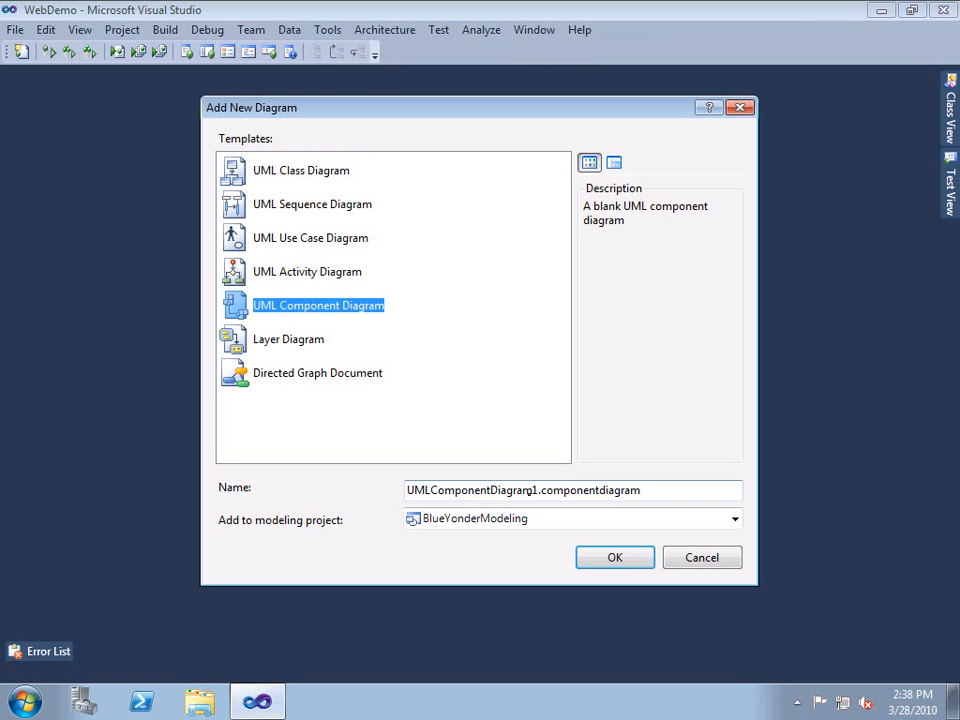
pyautogui.click(614, 556)
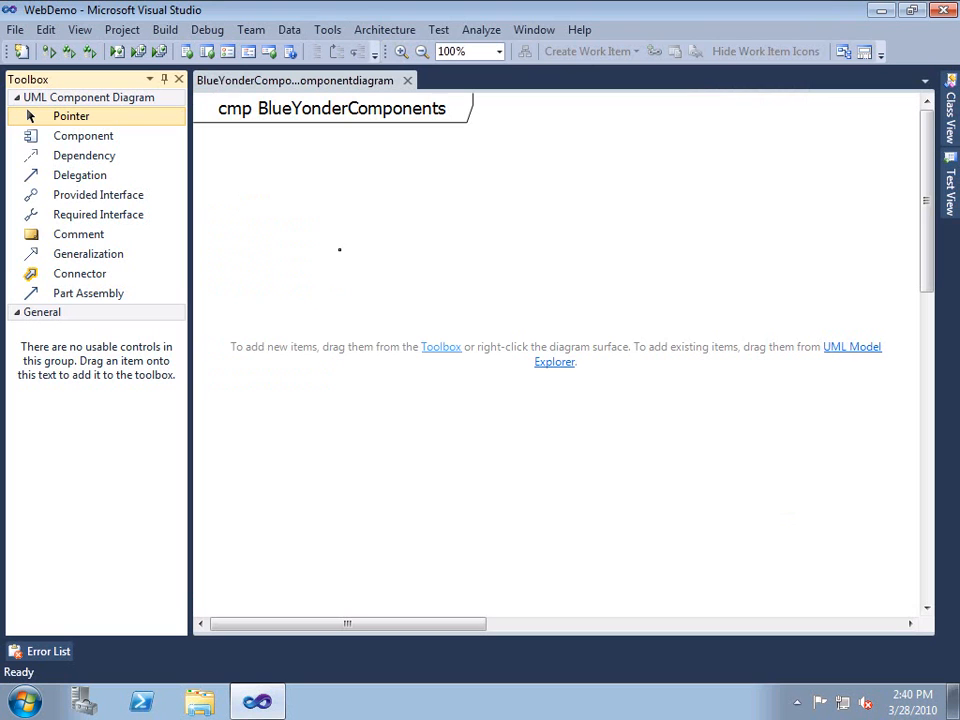
# Step: Place the BlueYonderControllers component on the diagram with the Component tool
pyautogui.click(84, 136)
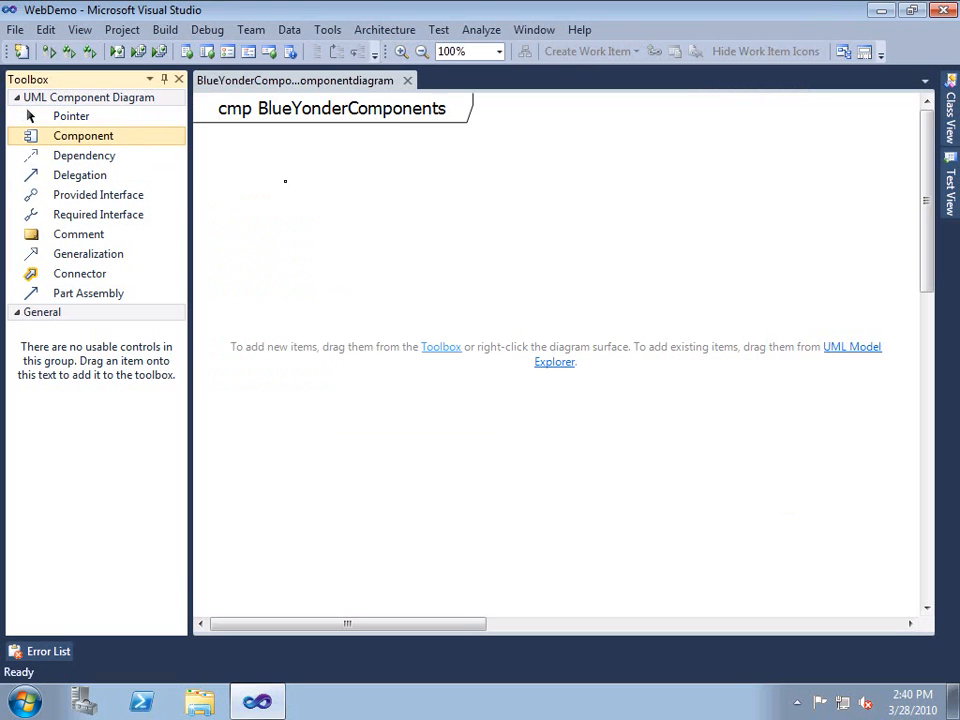
pyautogui.moveTo(84, 136); pyautogui.dragTo(464, 248)
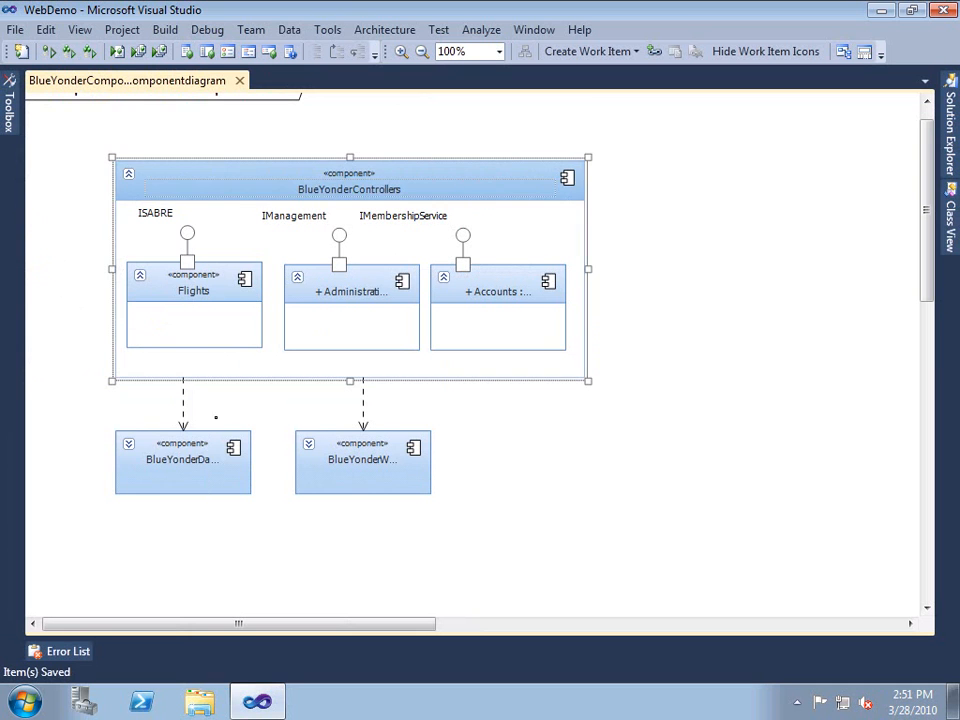
# Step: Select the components and start Create Lifeline, offering BlueYonderSequence as target
pyautogui.click(362, 460)
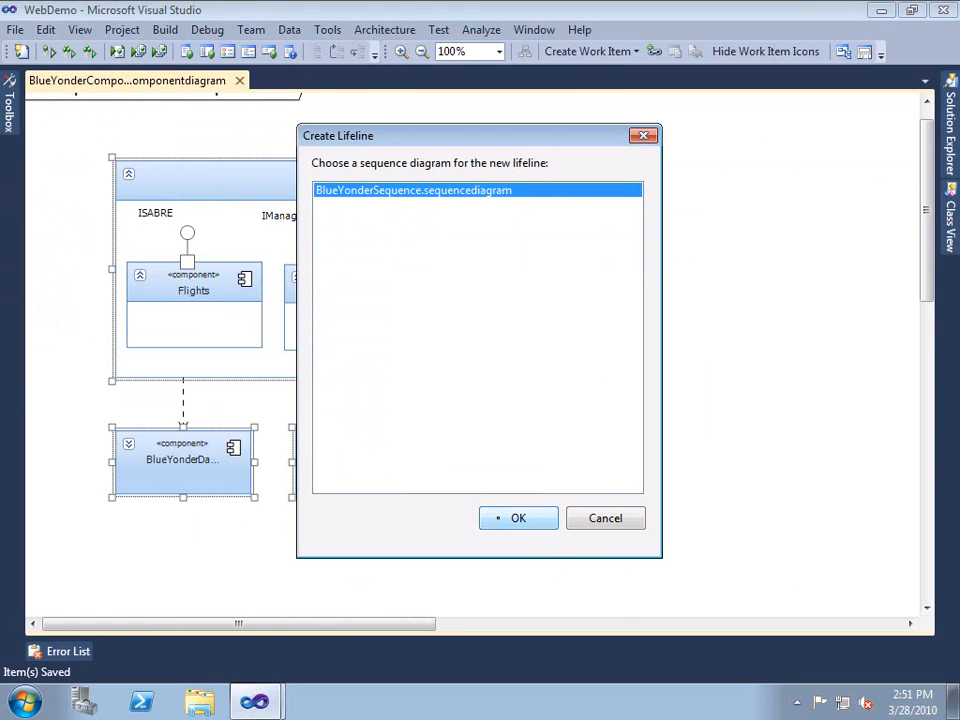
# Step: Create the four lifelines in BlueYonderSequence and review the AccountController_Register sequence diagram
pyautogui.click(518, 518)
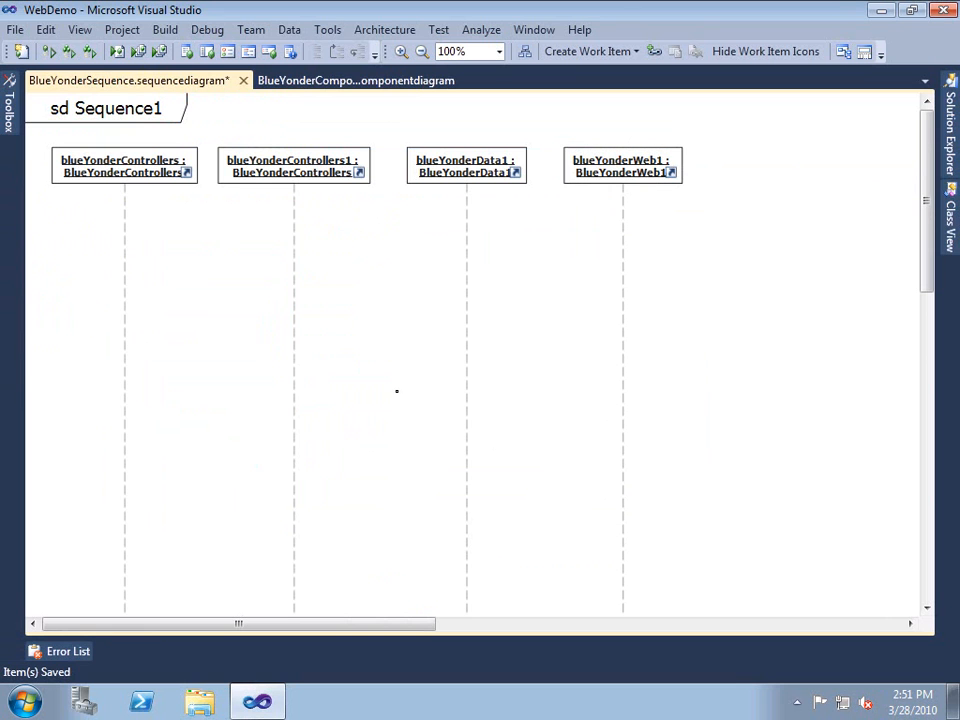
pyautogui.click(8, 110)
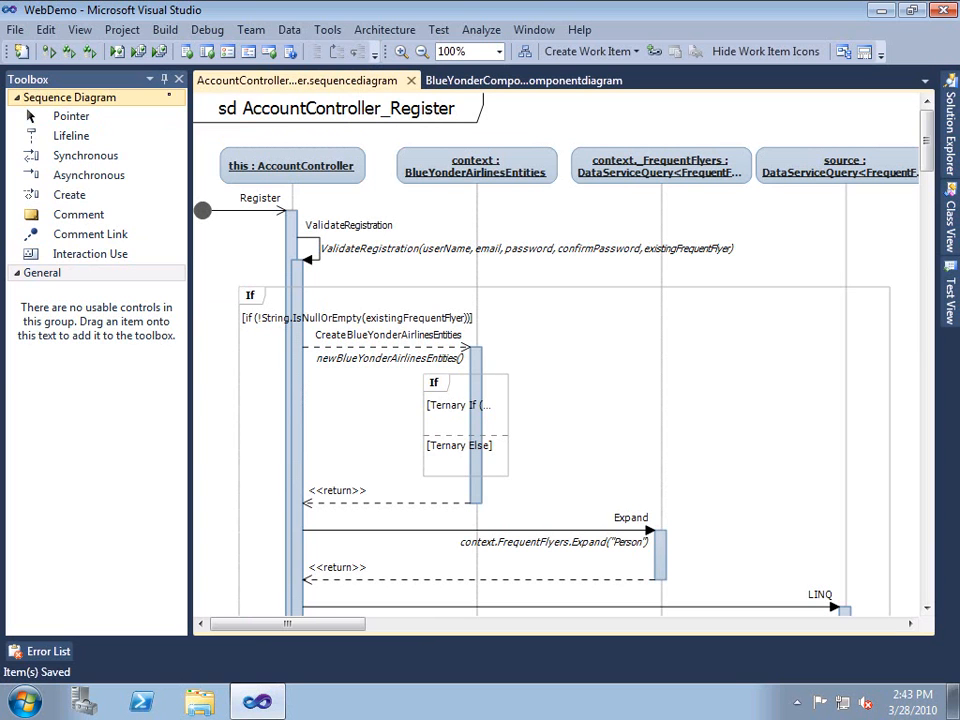
pyautogui.click(524, 80)
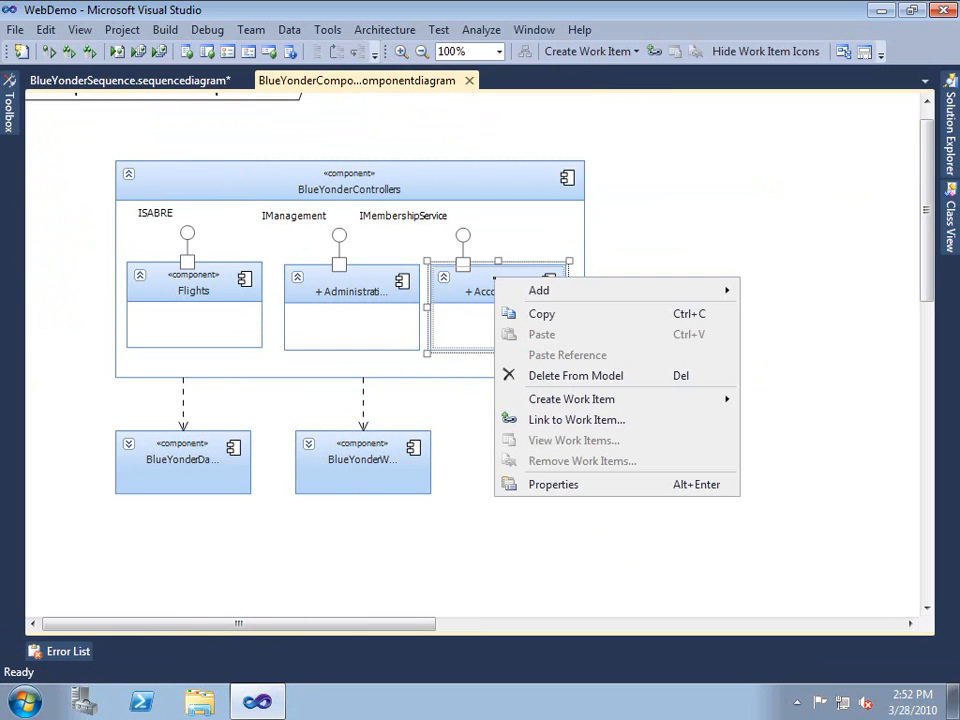
# Step: Link work items 43, 44 and 45 from My Tasks to the Accounts part
pyautogui.click(576, 420)
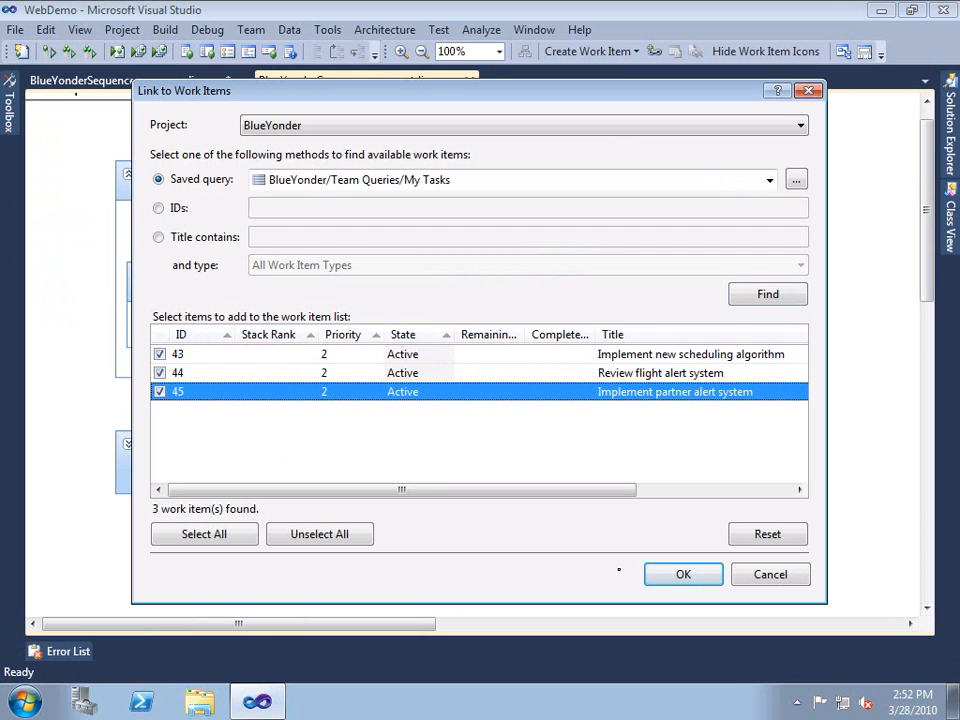
pyautogui.click(684, 574)
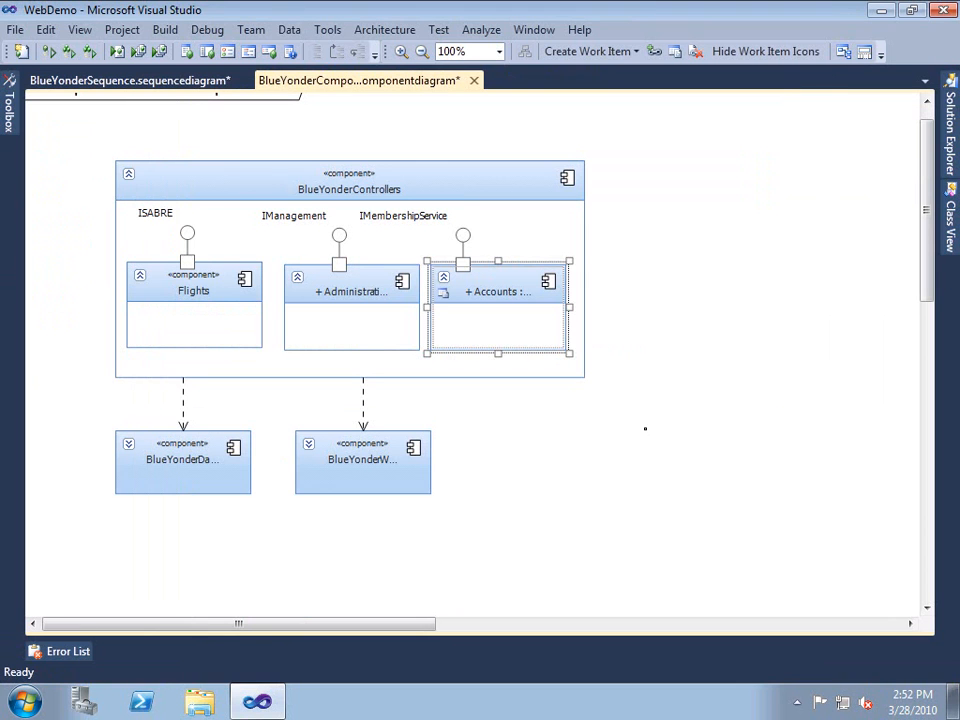